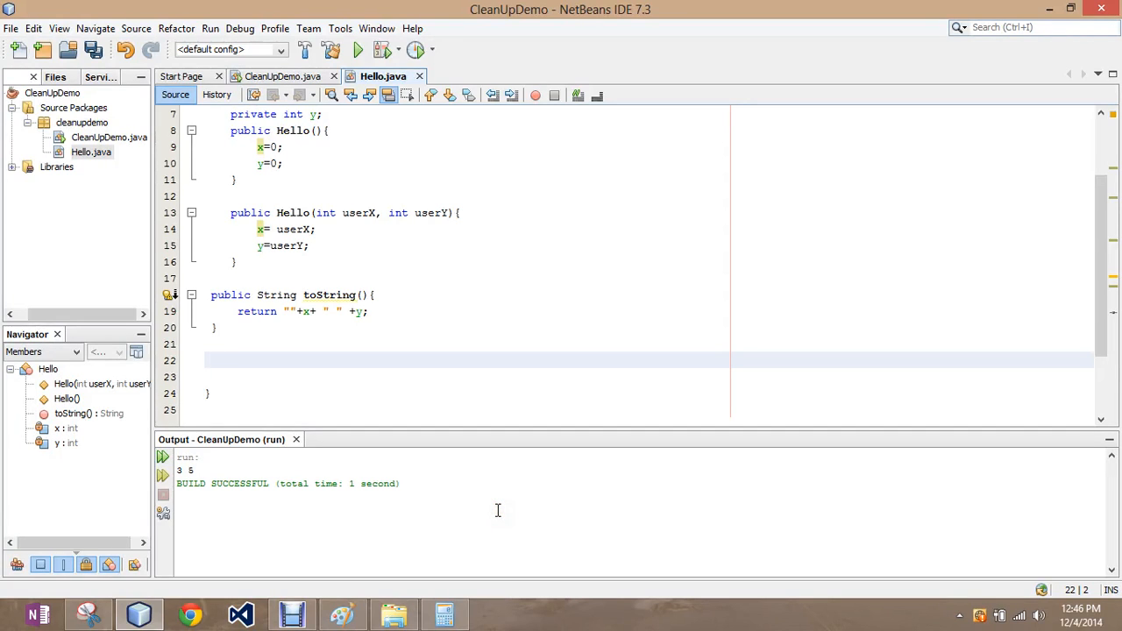
Begin a public boolean equals method in Hello, then delete the unfinished line.
left_click(210, 361)
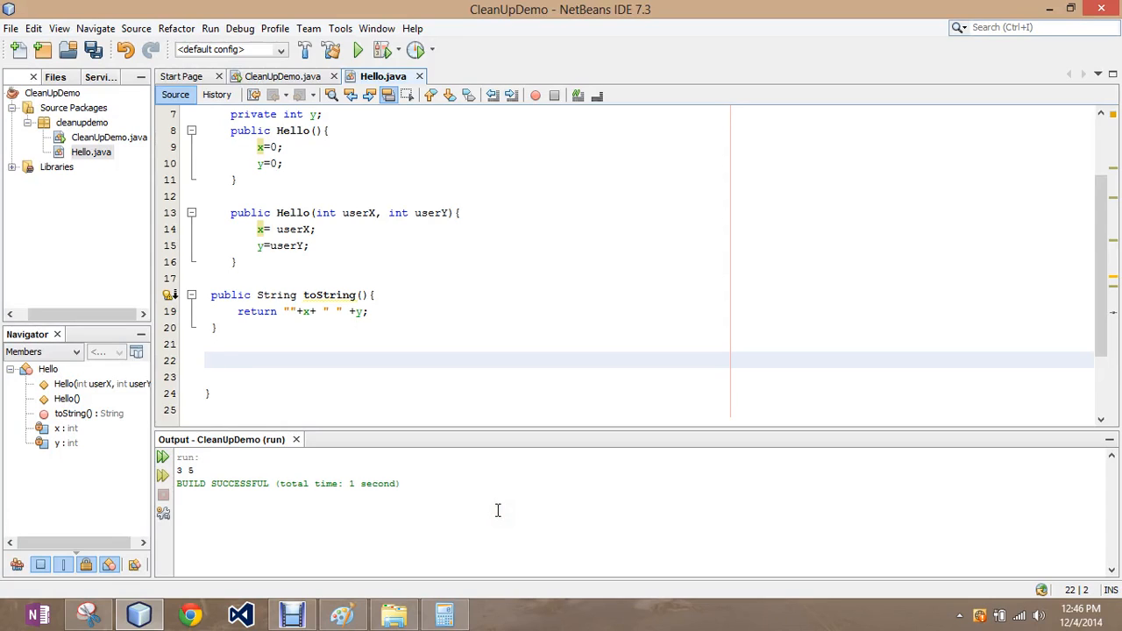
type("public")
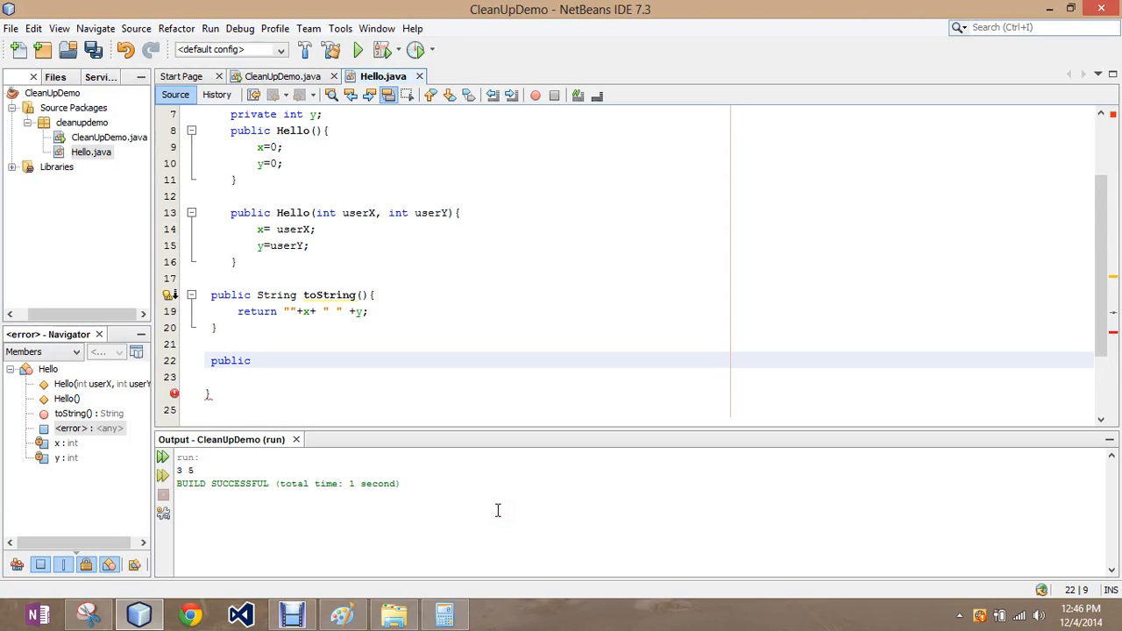
type("b")
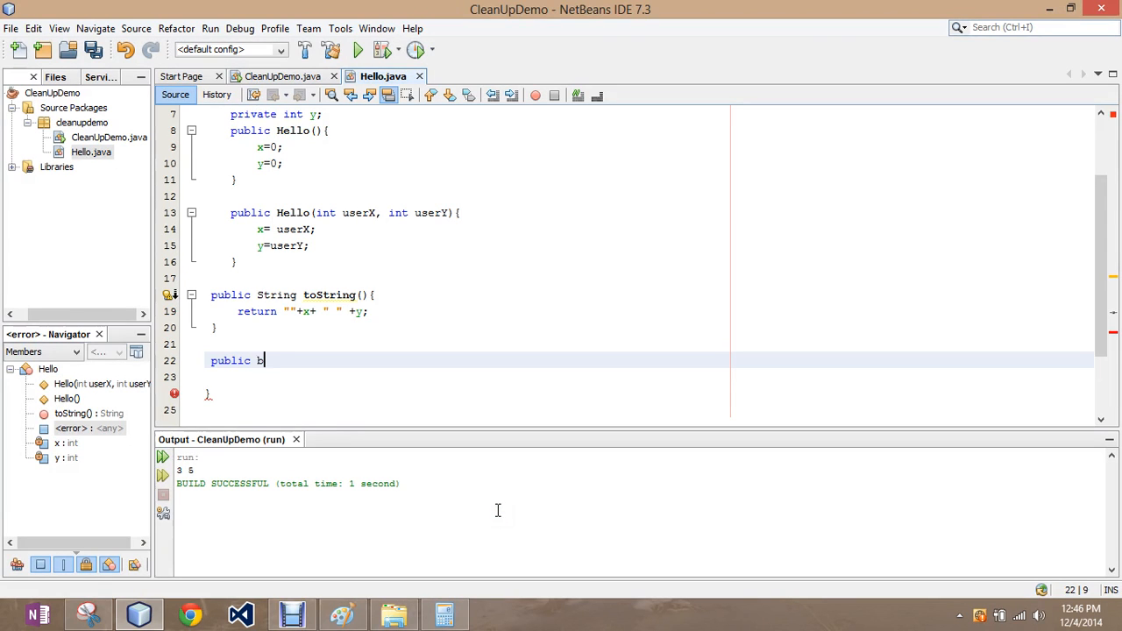
type("oolean s")
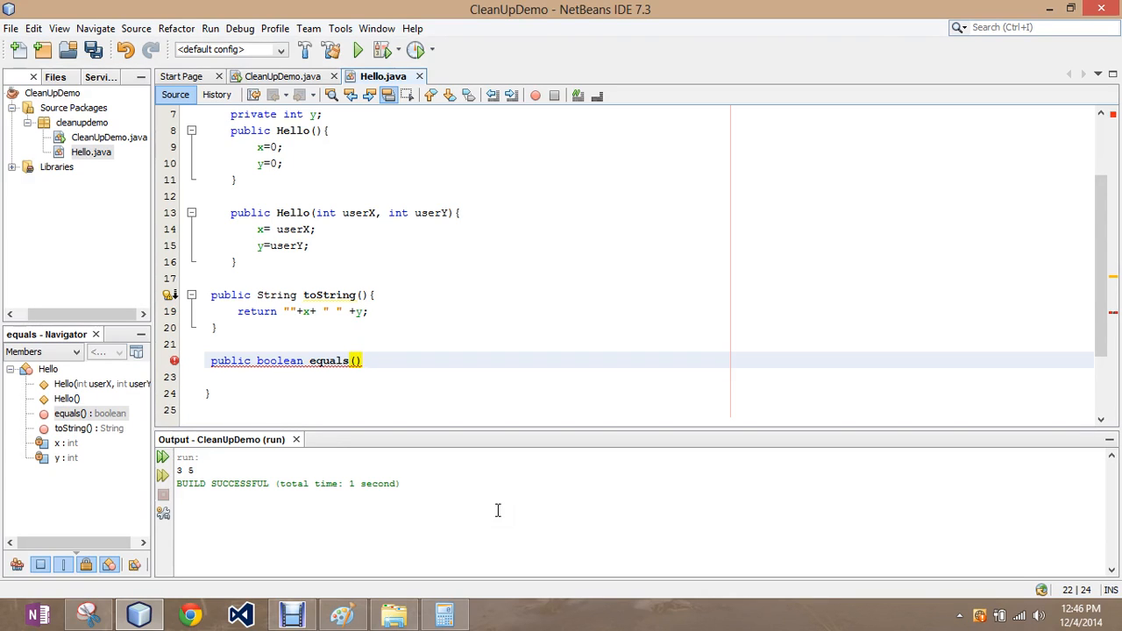
left_click(357, 361)
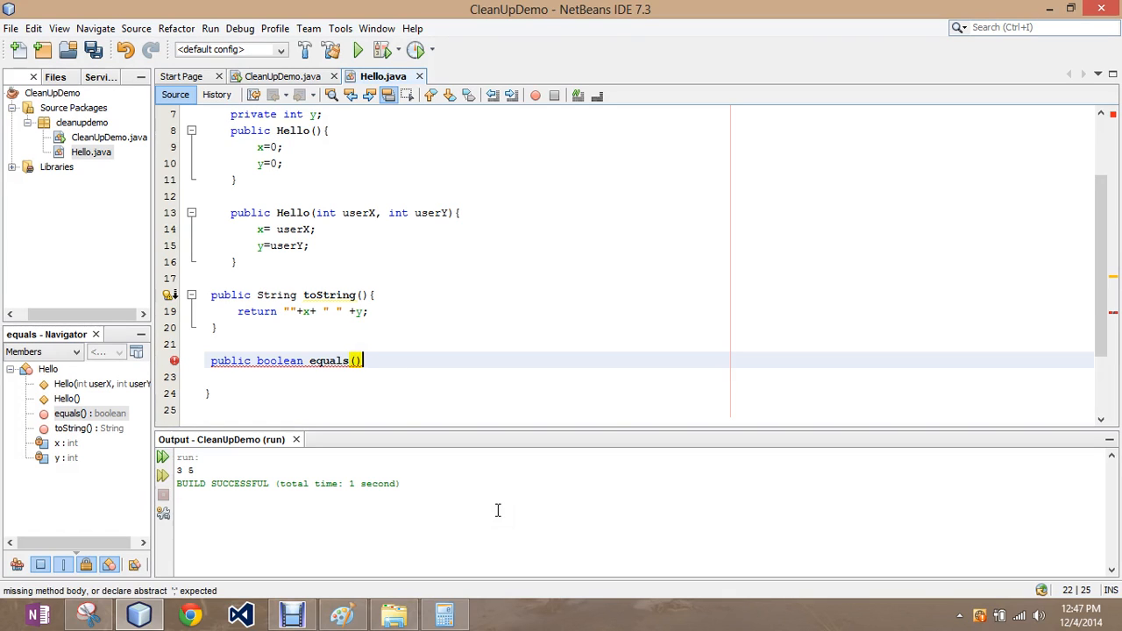
key("BackSpace")
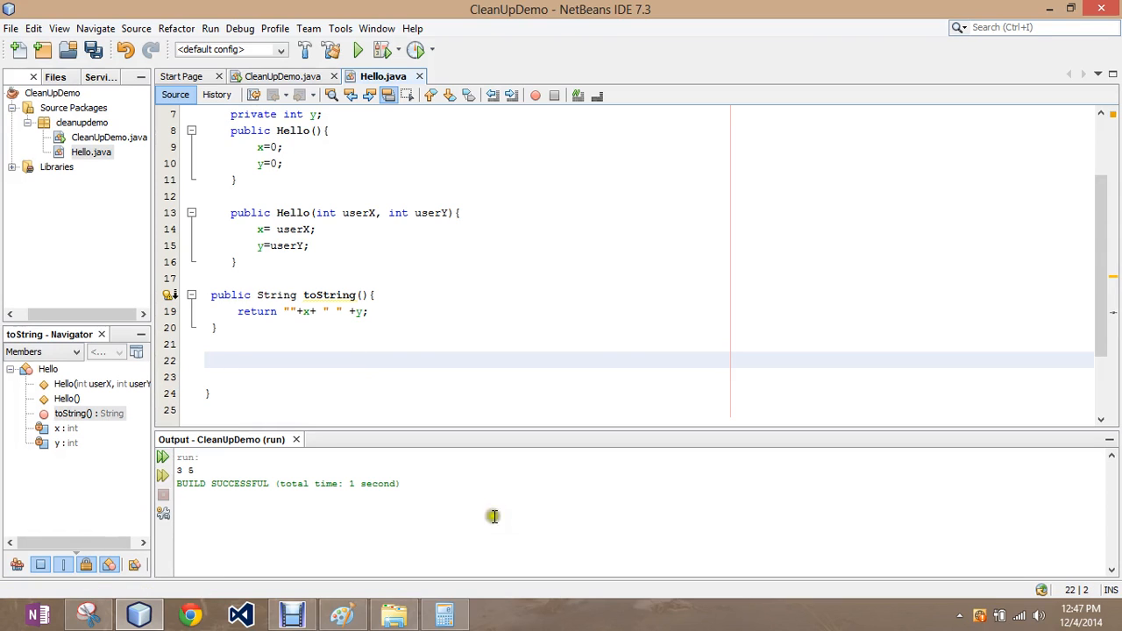
In CleanUpDemo add 'Hello you = new Hello(2, 4);' and change println to use u.equals.
left_click(277, 77)
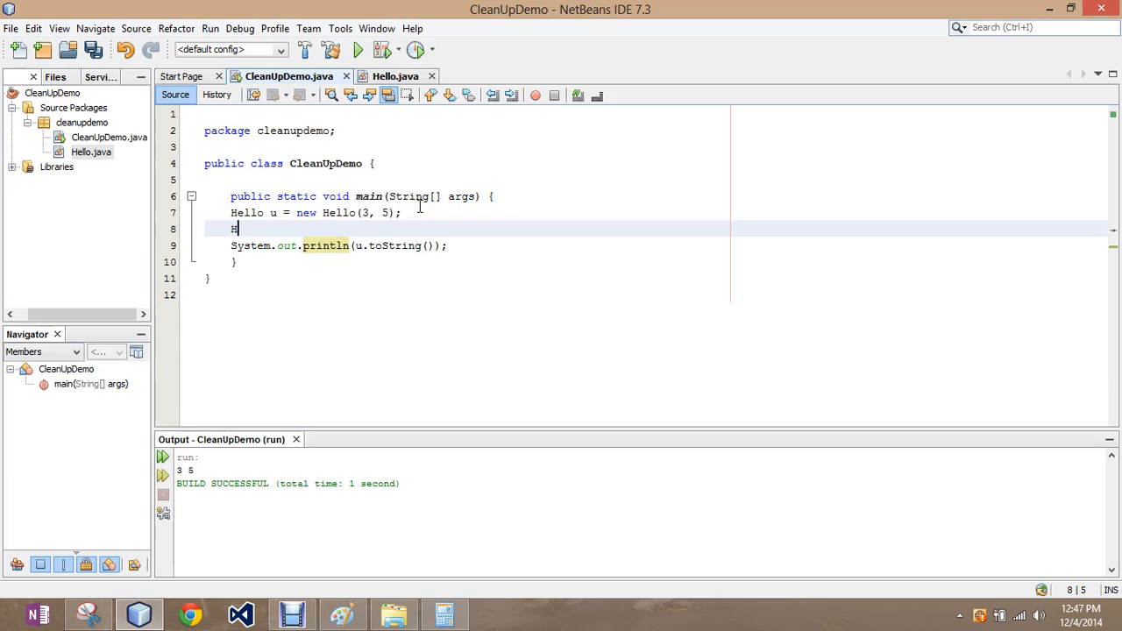
type("ello you")
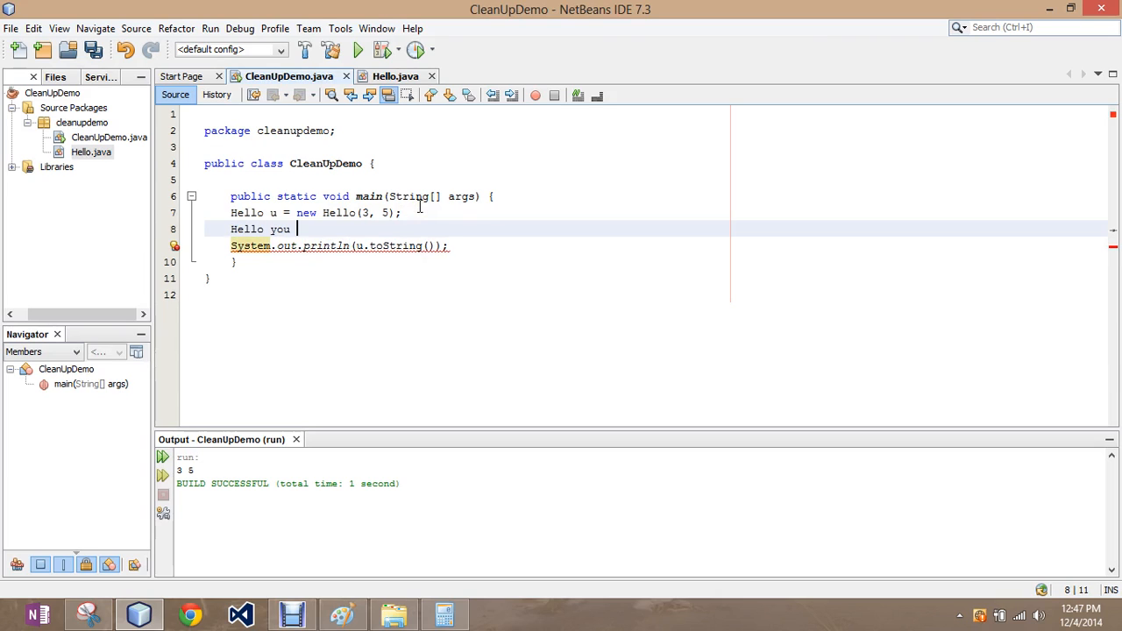
type("= new Hello(2, 4);")
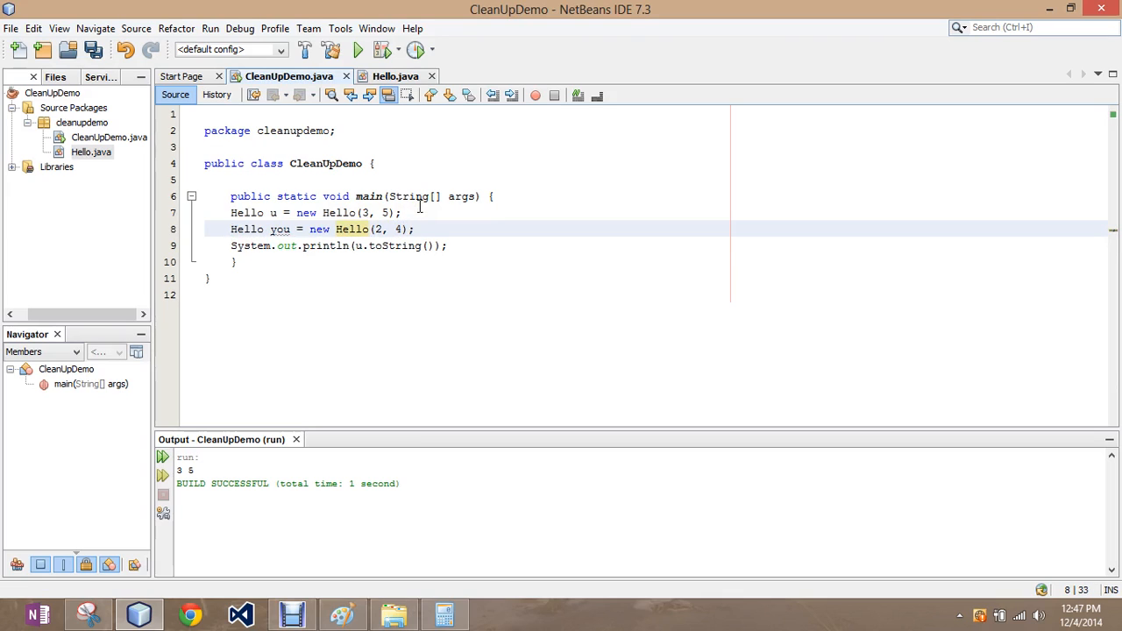
left_click(427, 245)
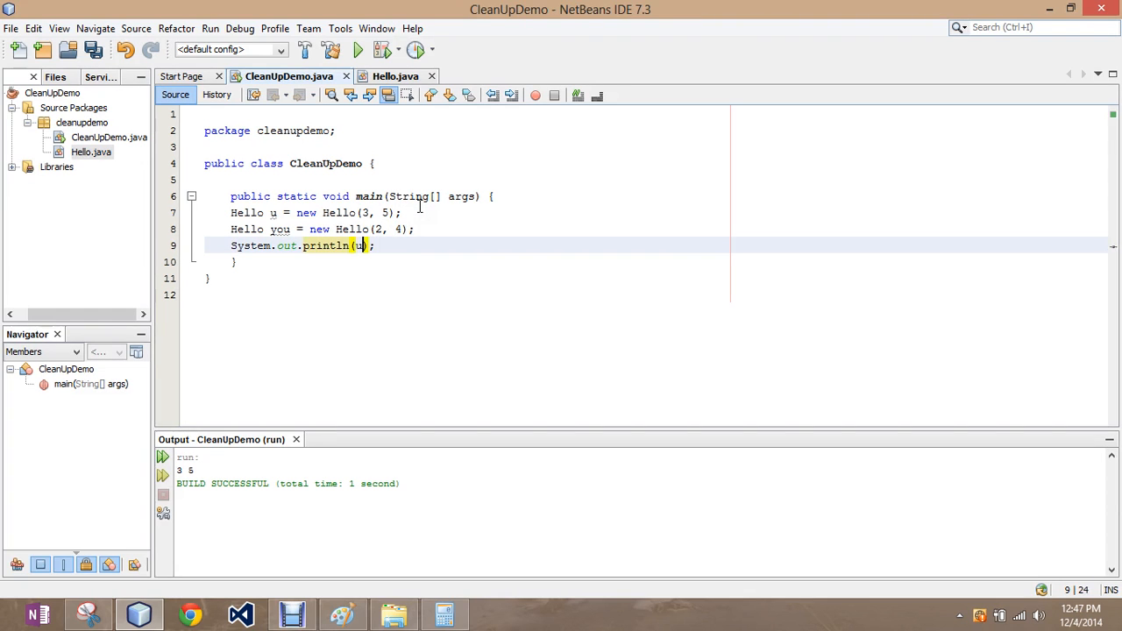
type(".equ")
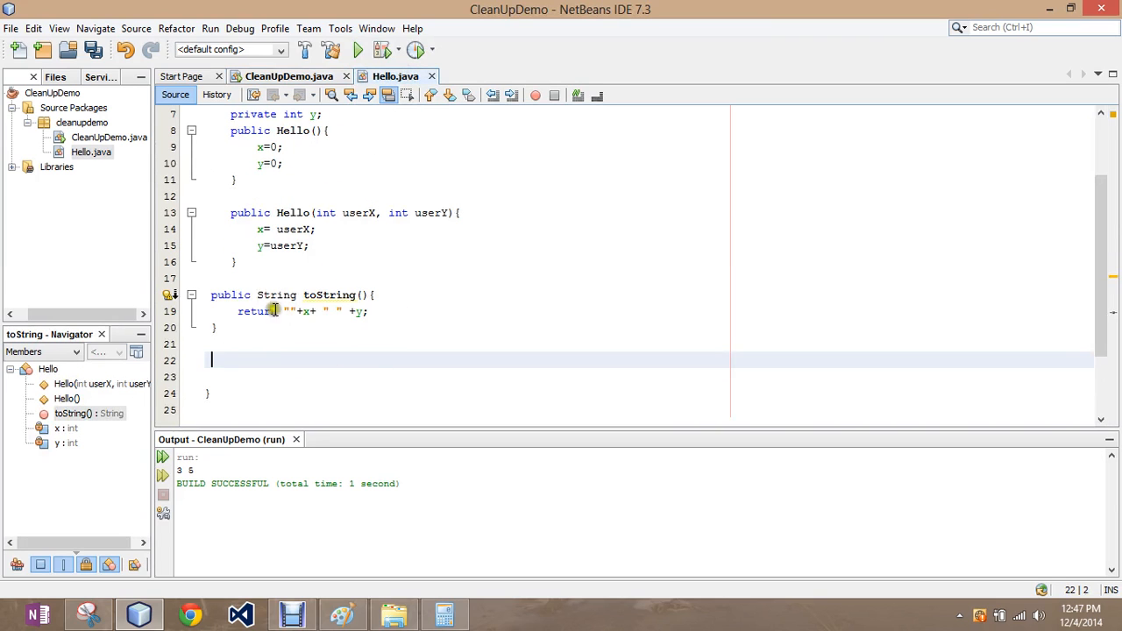
mouse_move(263, 252)
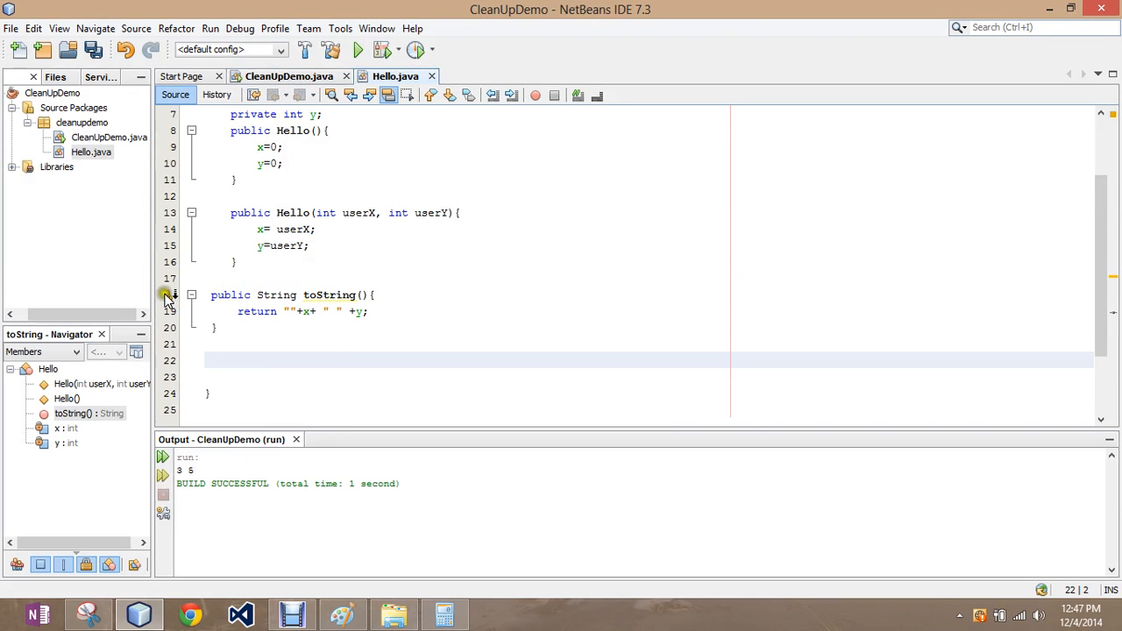
Return to CleanUpDemo.java to run the u.equals(you) comparison.
left_click(358, 49)
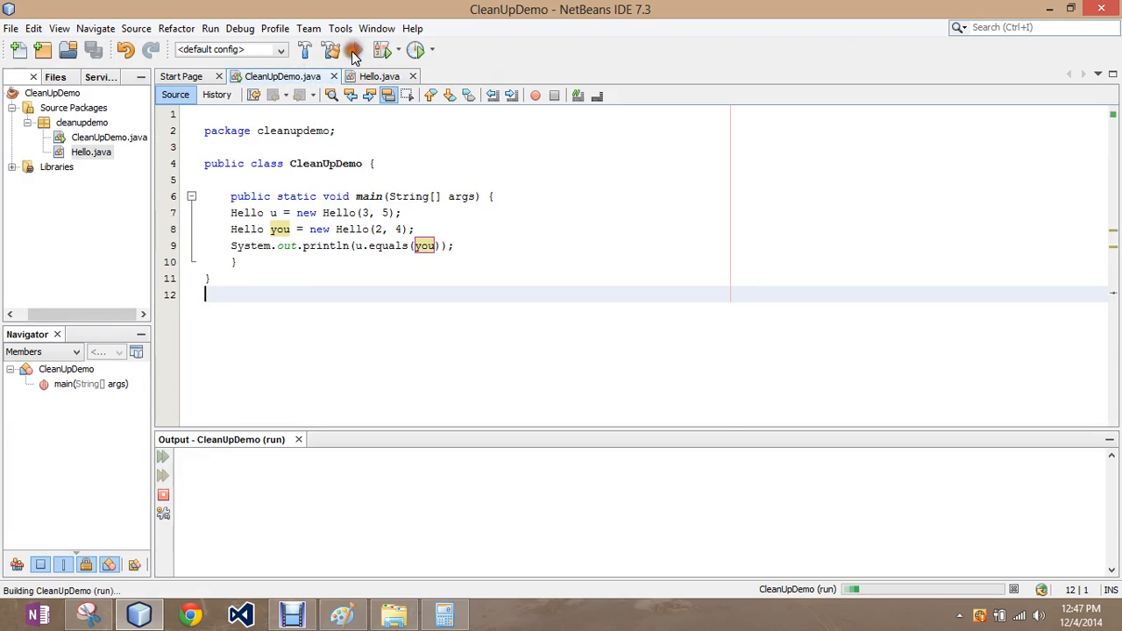
Change the second Hello object's constructor values to 3 and 5.
left_click(356, 49)
type("3")
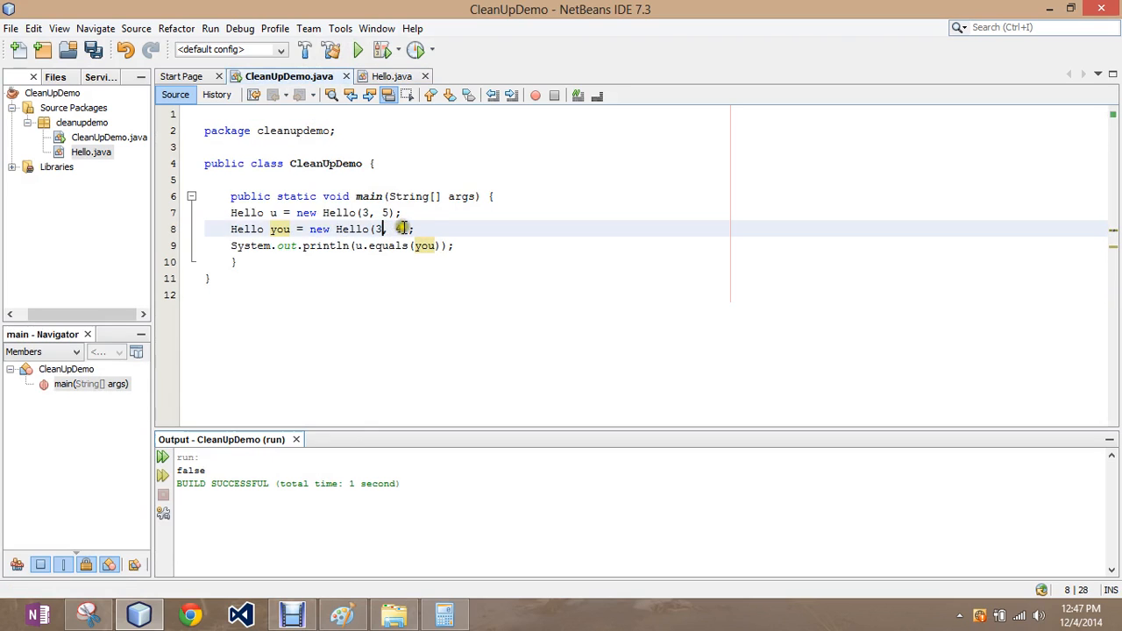
type("5)")
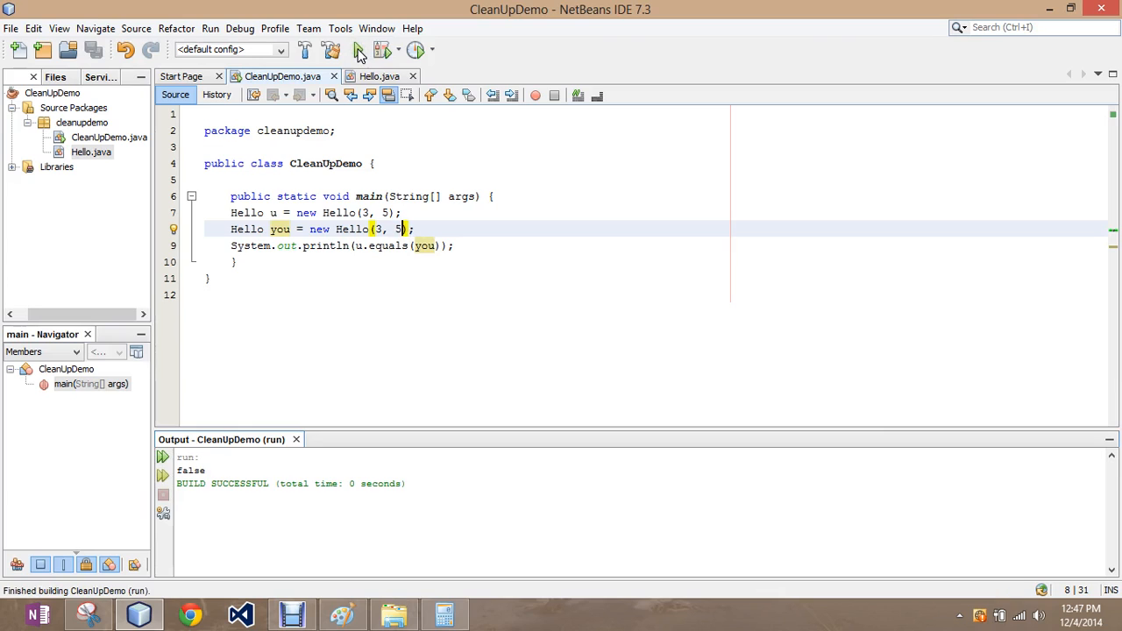
mouse_move(407, 94)
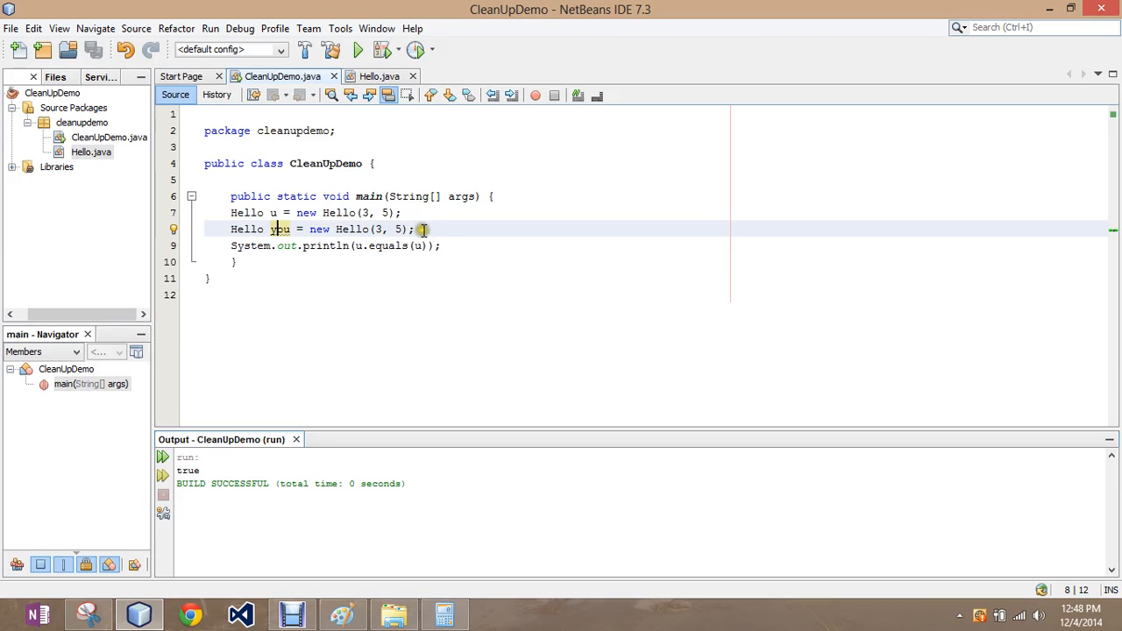
left_click(417, 214)
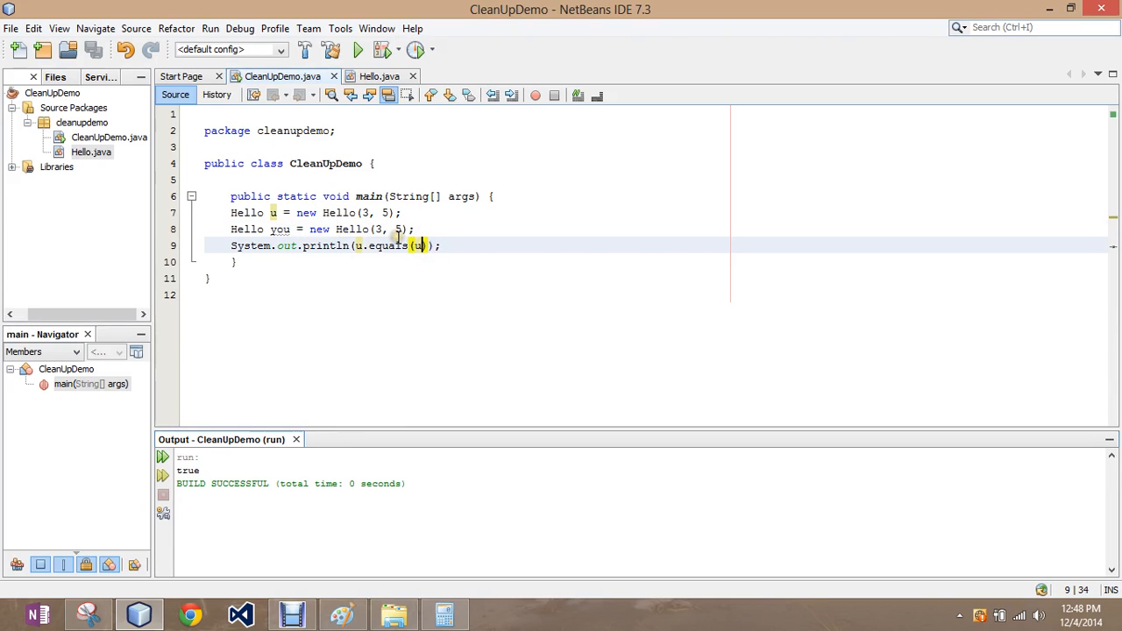
type("you")
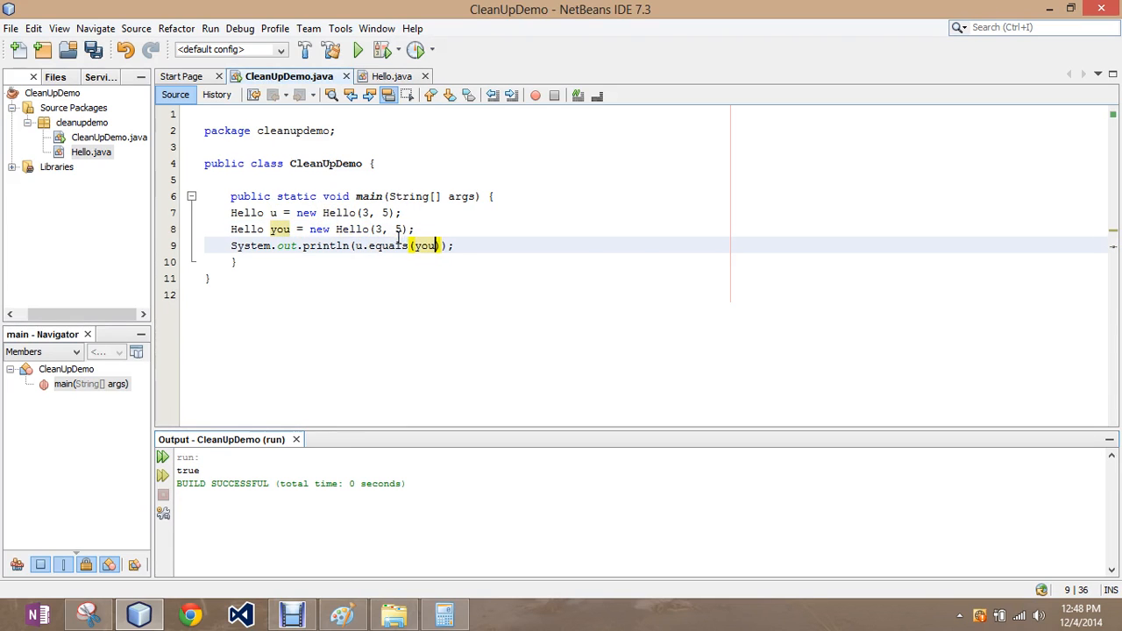
left_click(358, 49)
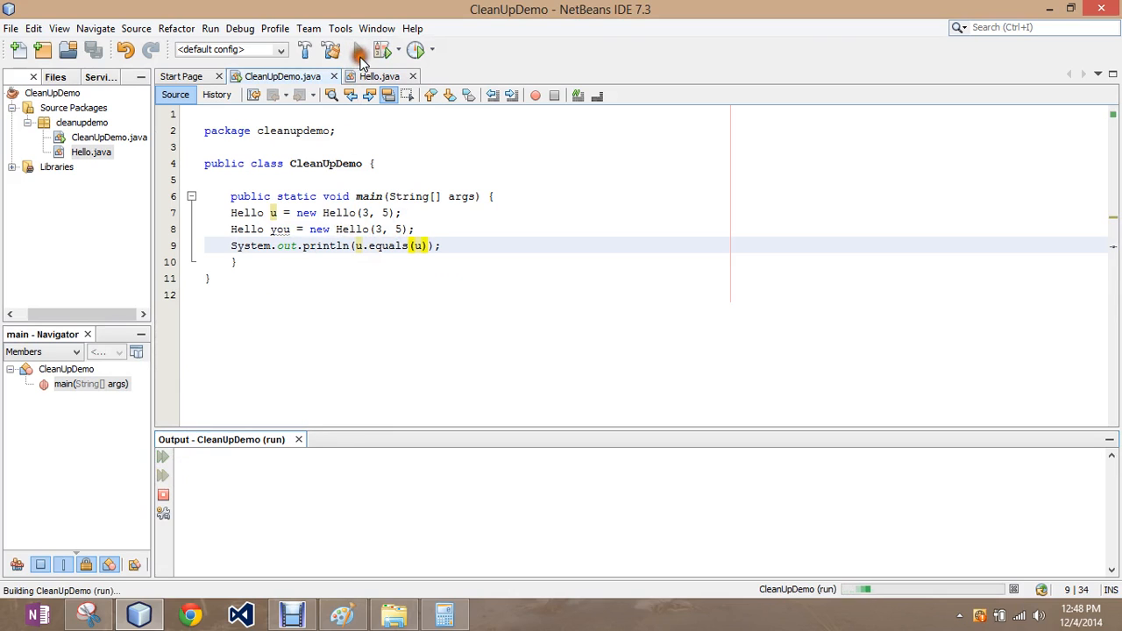
left_click(358, 49)
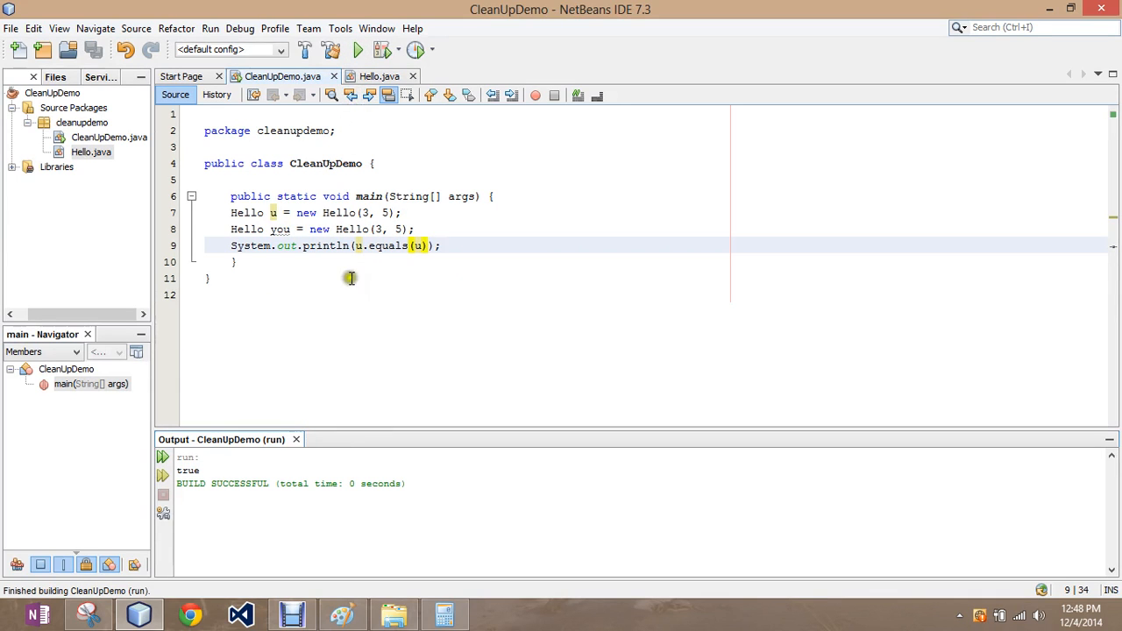
mouse_move(289, 246)
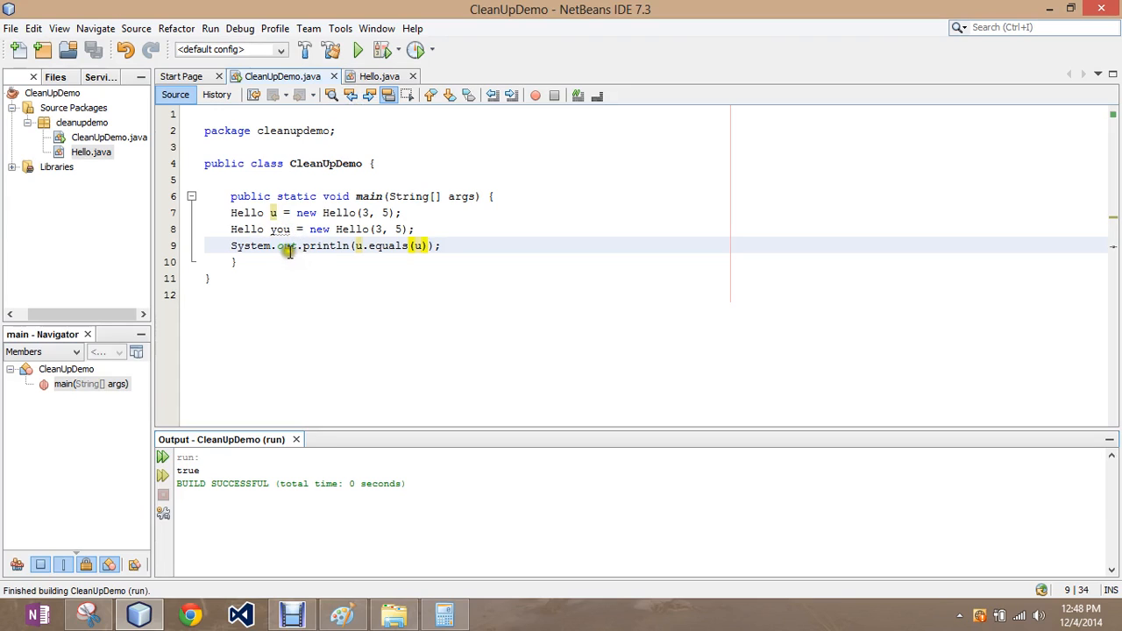